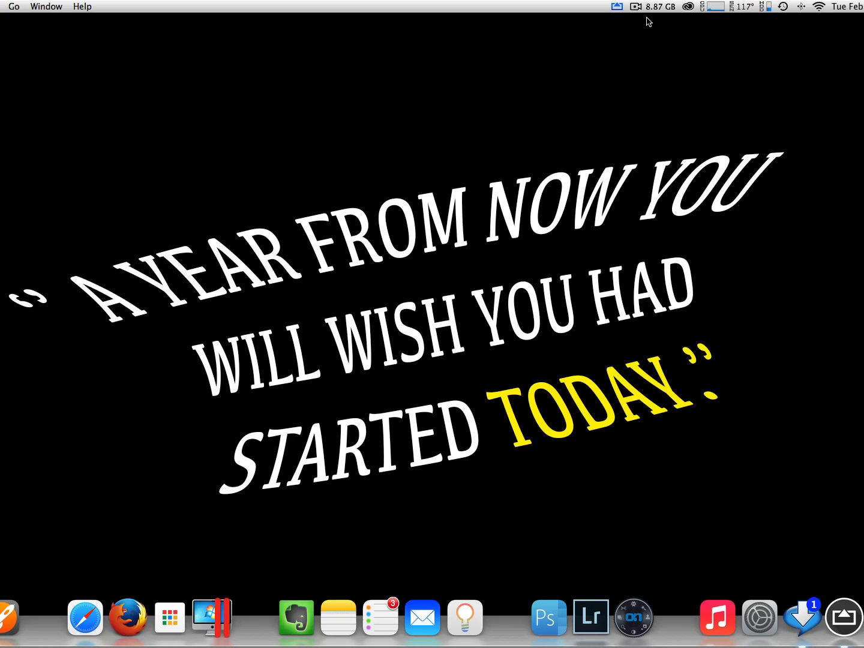
mouse_move(544, 130)
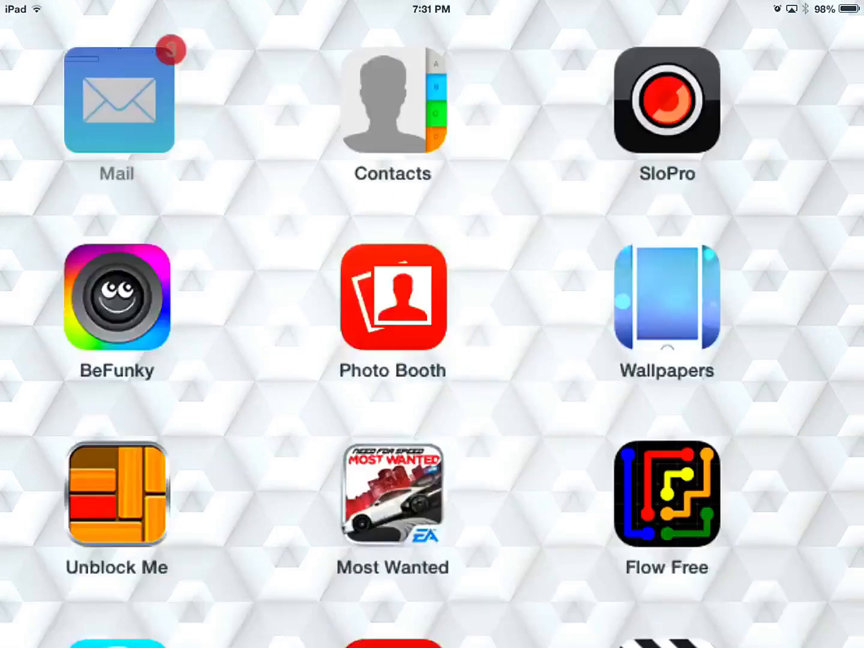
- Launch Mail and back out of the iCloud inbox to the Mailboxes list
left_click(118, 102)
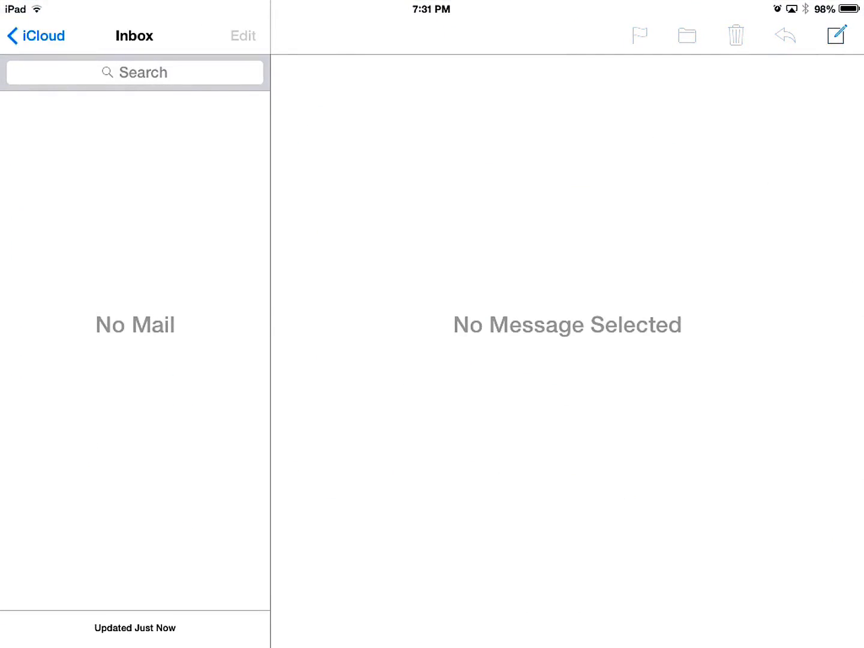
left_click(35, 36)
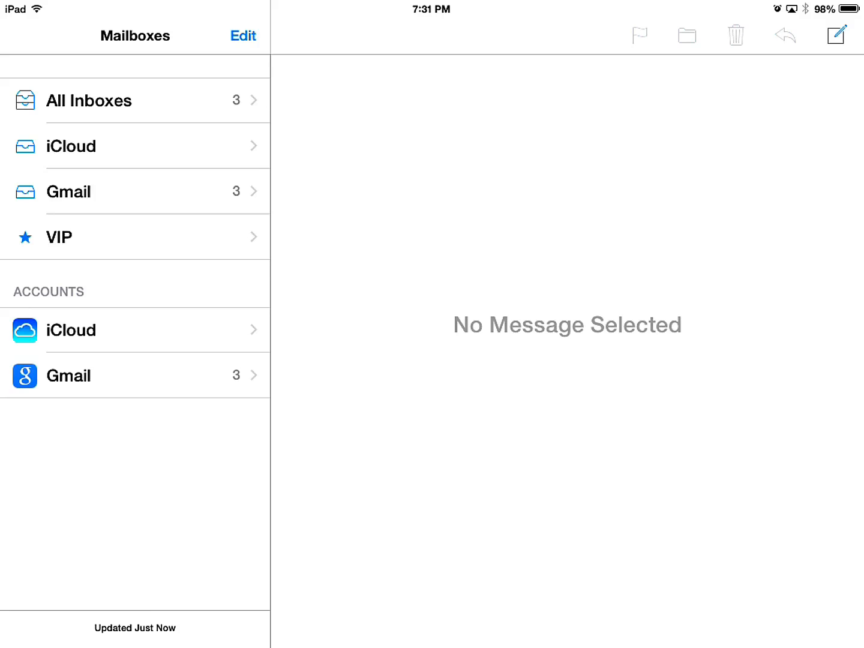
- Enter mailbox editing, choose Add Mailbox and browse into the Gmail account's folders
left_click(242, 36)
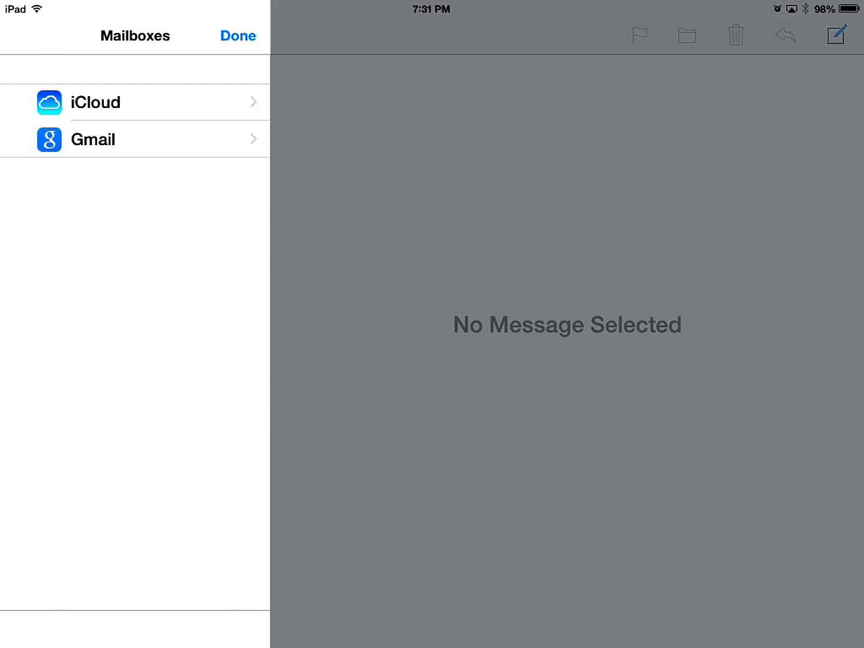
left_click(132, 140)
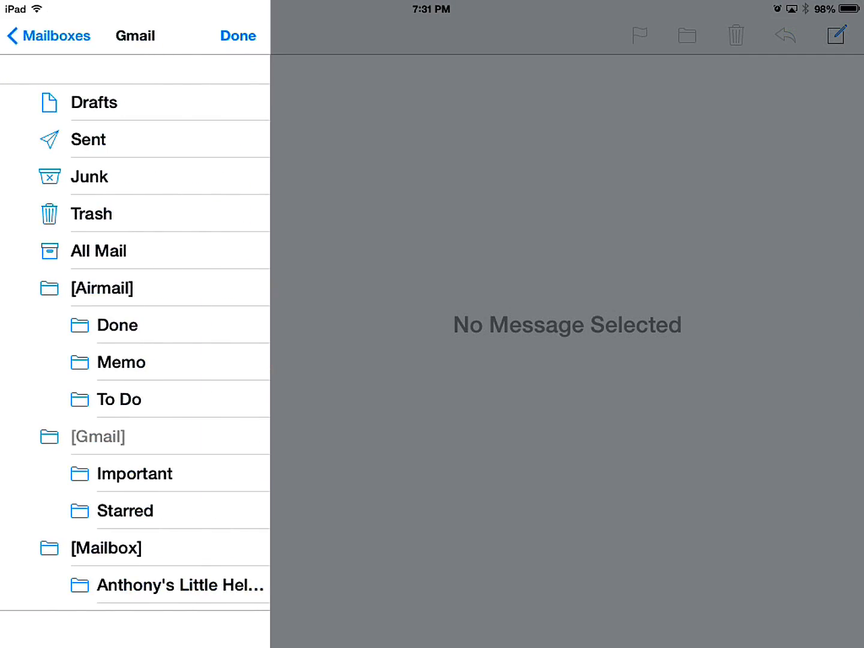
- Check the Gmail folders Fitness, Receipts and Important and confirm with Done
scroll("down", 3)
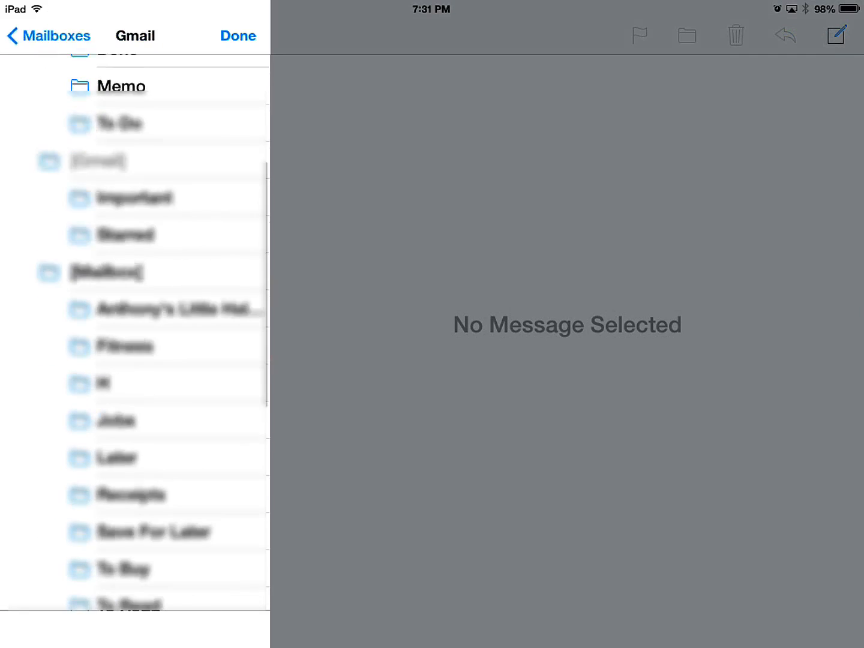
scroll("down", 3)
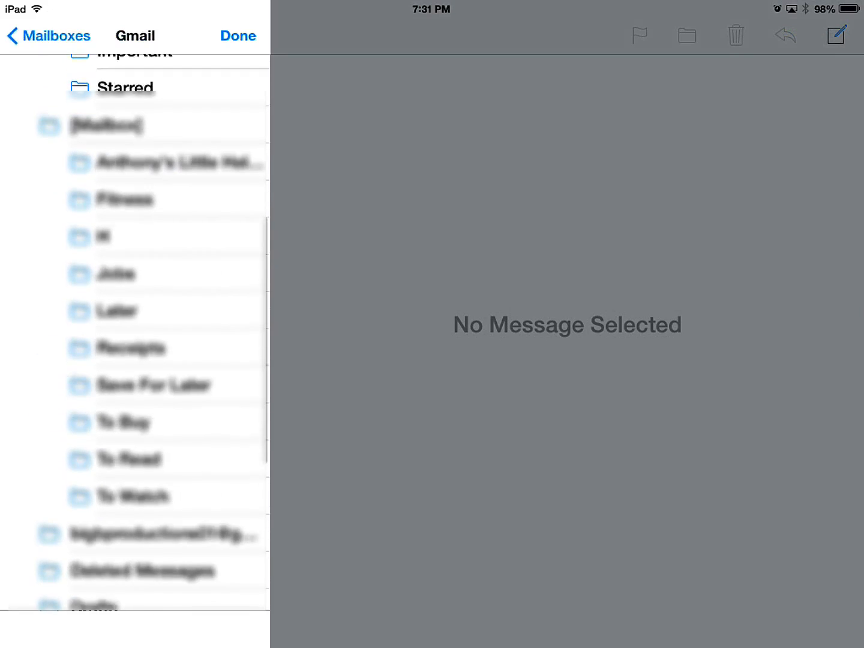
scroll("up", 3)
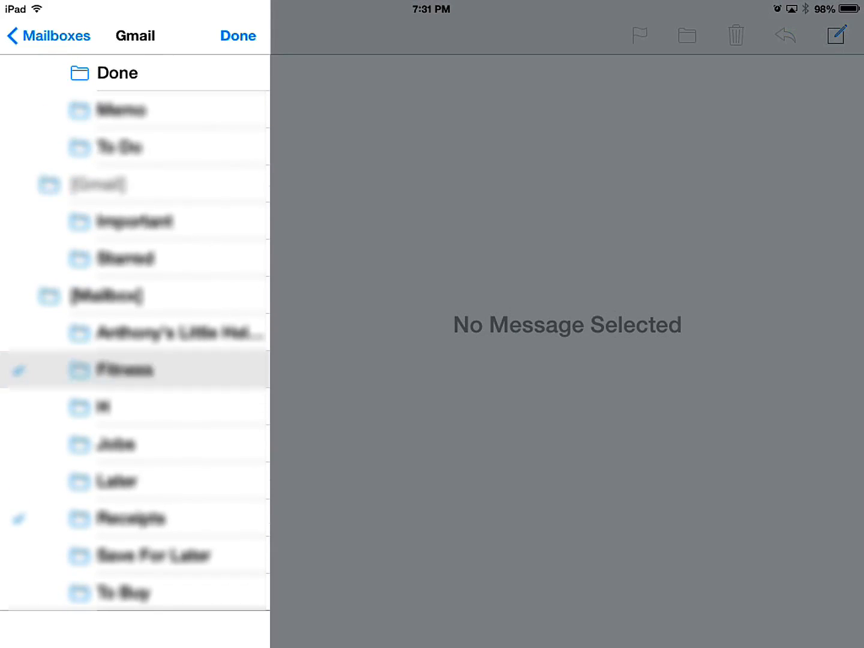
scroll("down", 3)
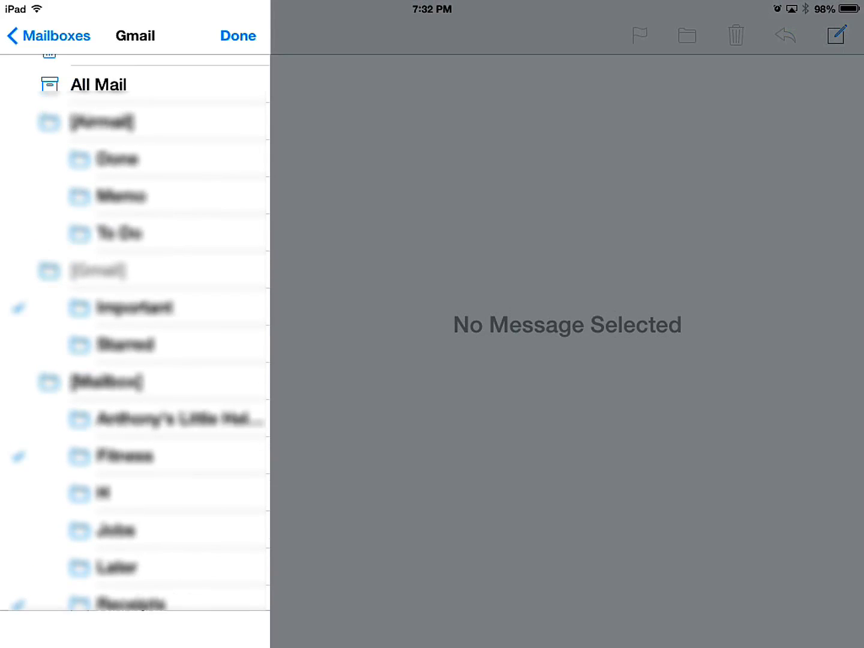
scroll("down", 3)
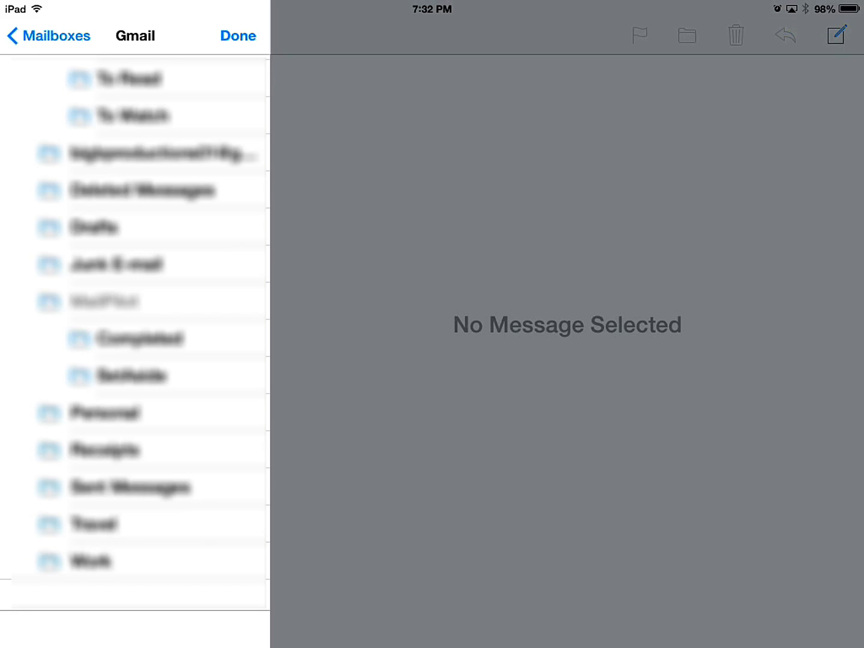
left_click(48, 36)
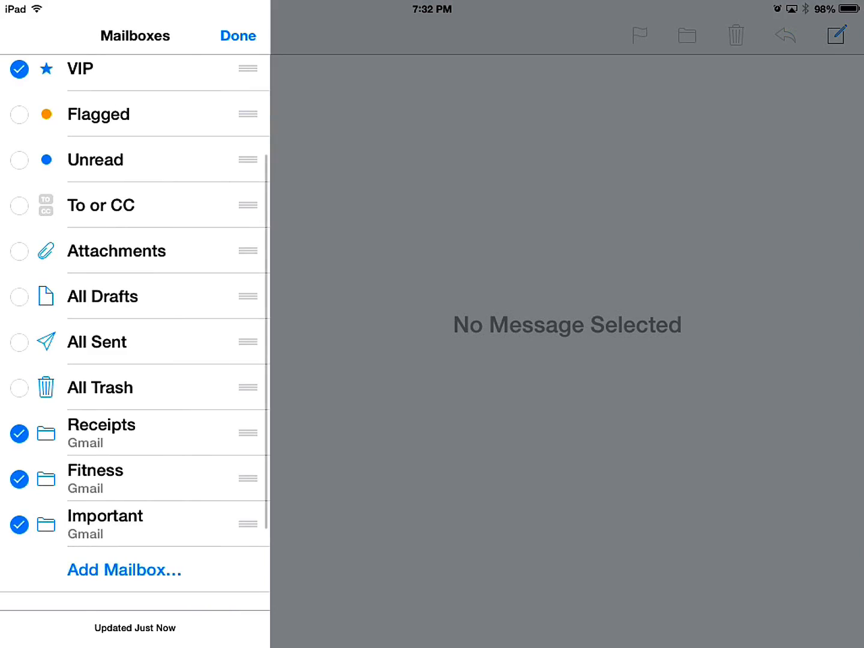
- Leave edit mode and view the new Fitness mailbox, which shows no mail
left_click(238, 36)
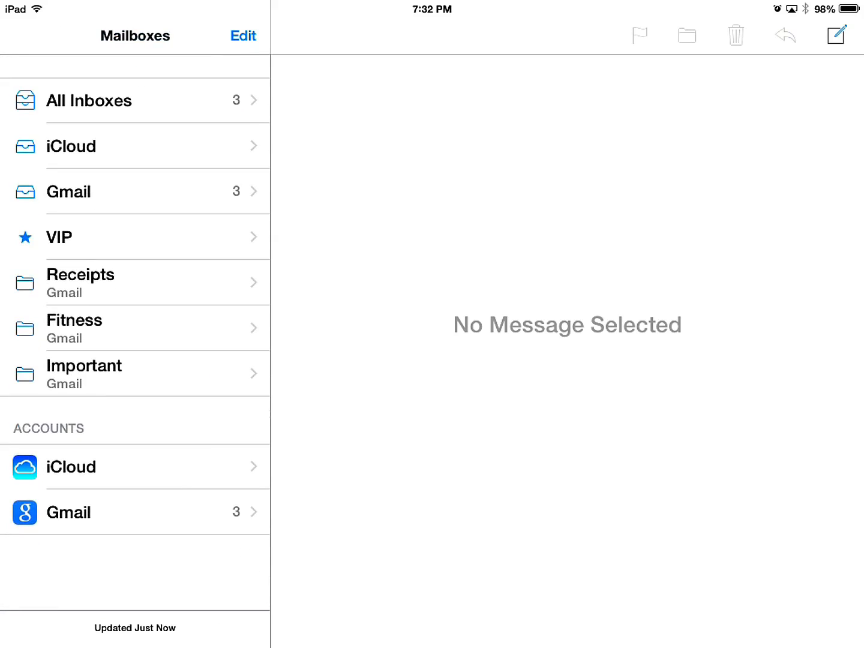
left_click(134, 327)
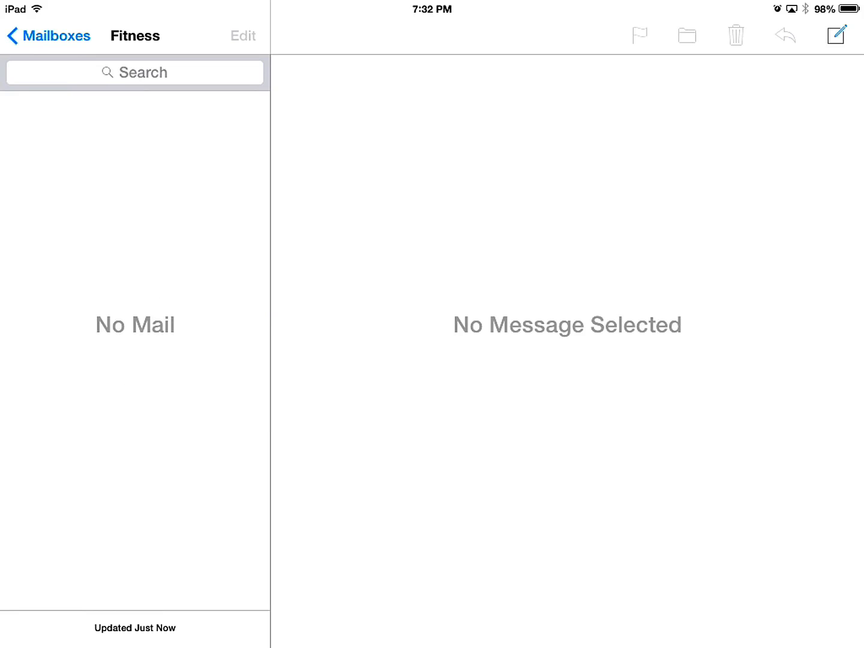
- Go back to the Mailboxes list, then return to the iPad home screen
left_click(48, 36)
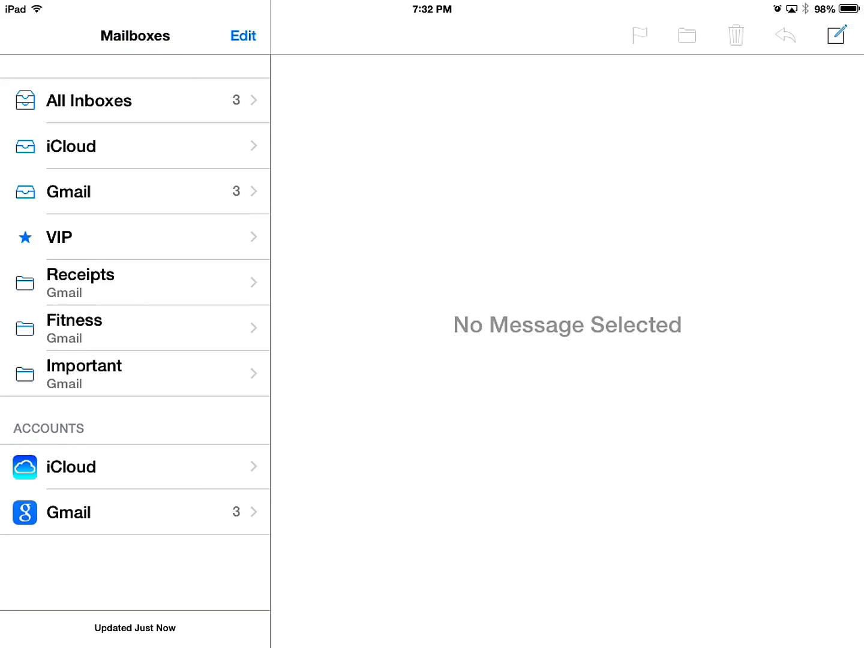
key("home")
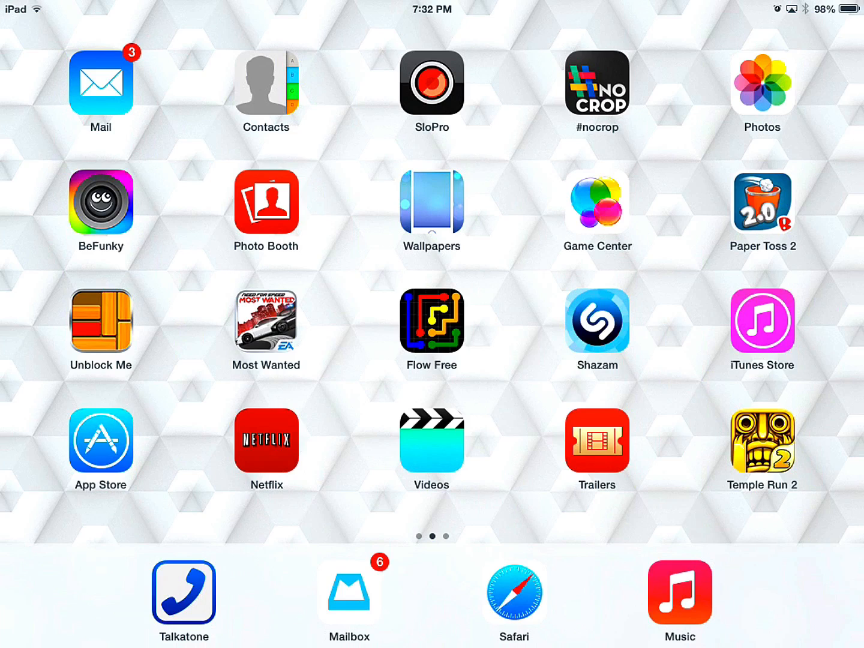